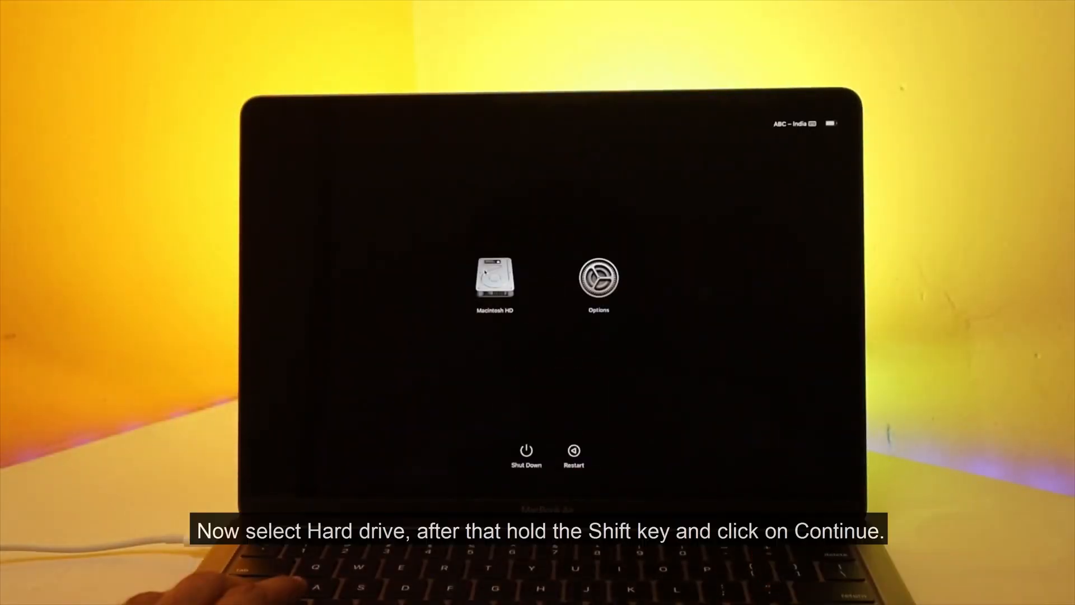
- Select Macintosh HD and hold Shift to boot into safe mode
{"action": "left_click", "coordinate": [494, 284]}
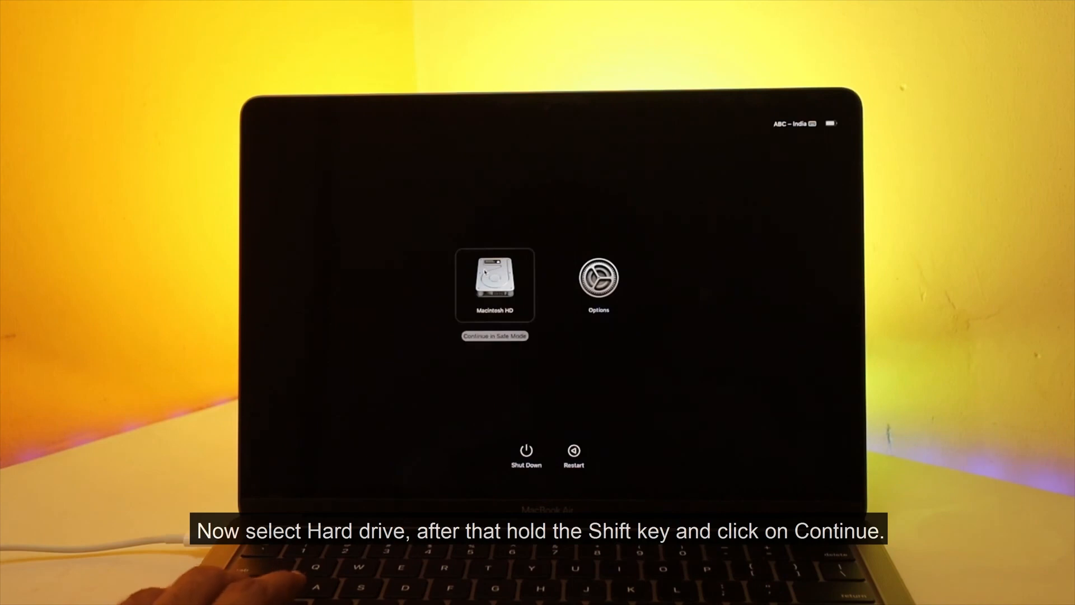
{"action": "key", "text": "shift"}
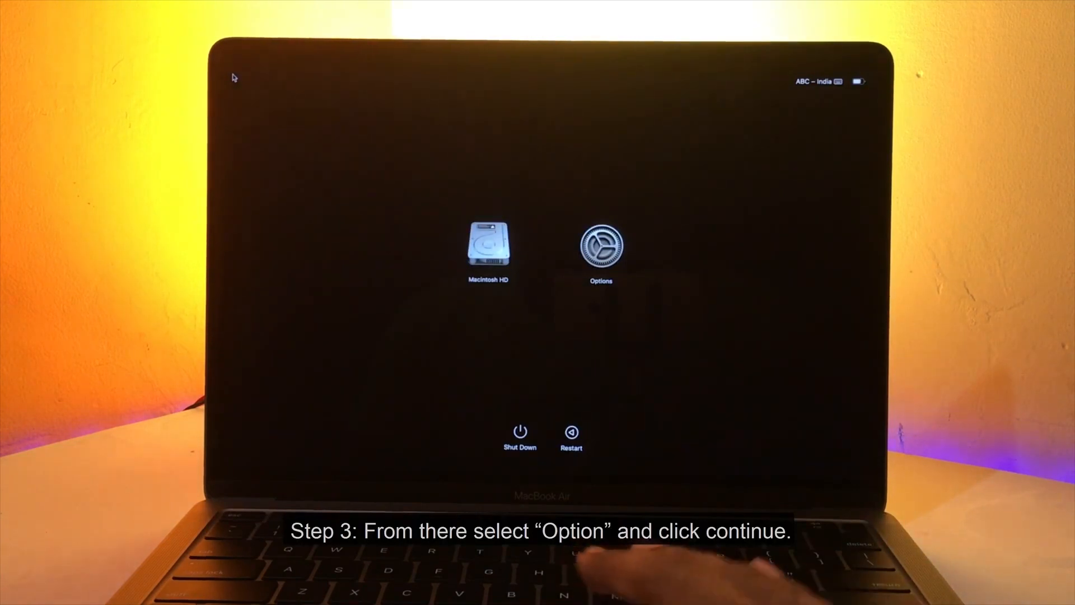
- From the startup Options, launch Disk Utility in macOS Recovery
{"action": "left_click", "coordinate": [601, 247]}
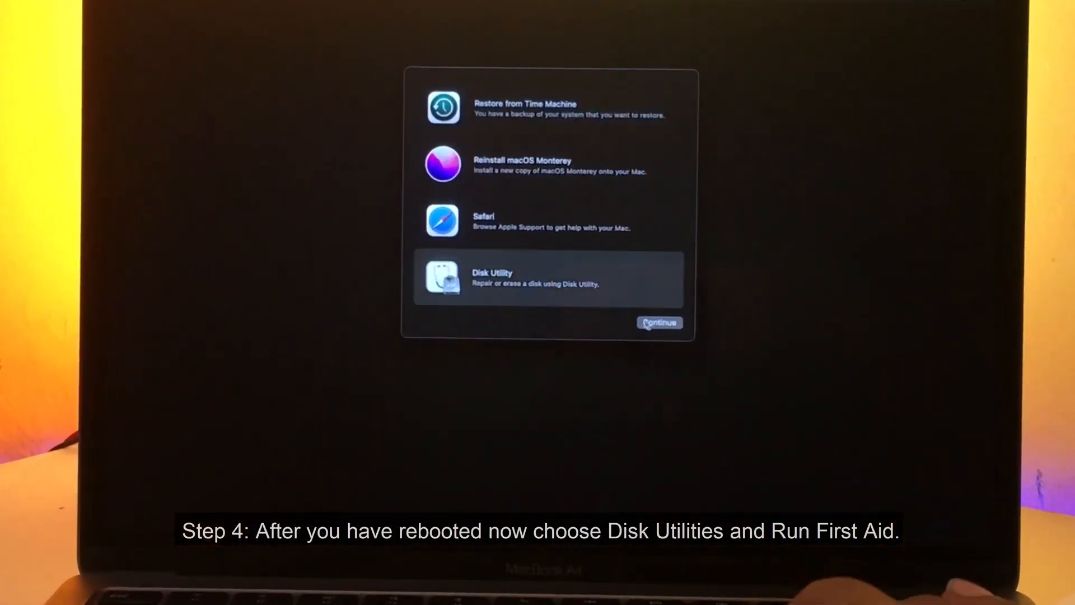
{"action": "left_click", "coordinate": [659, 323]}
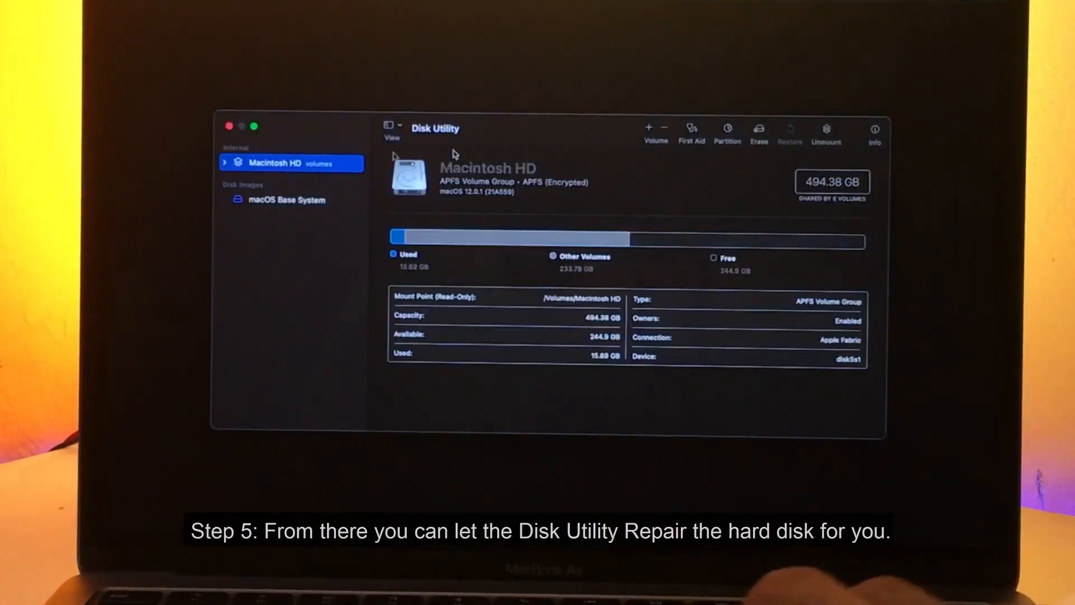
{"action": "left_click", "coordinate": [690, 128]}
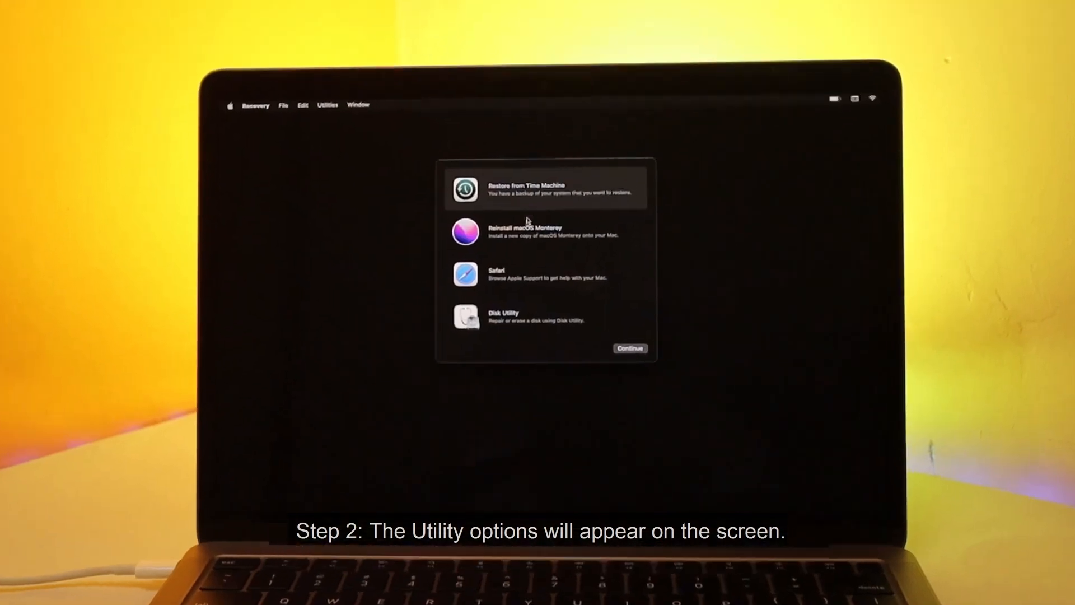
- Choose Reinstall macOS Monterey, continue through the installer, and agree to the license
{"action": "left_click", "coordinate": [548, 219]}
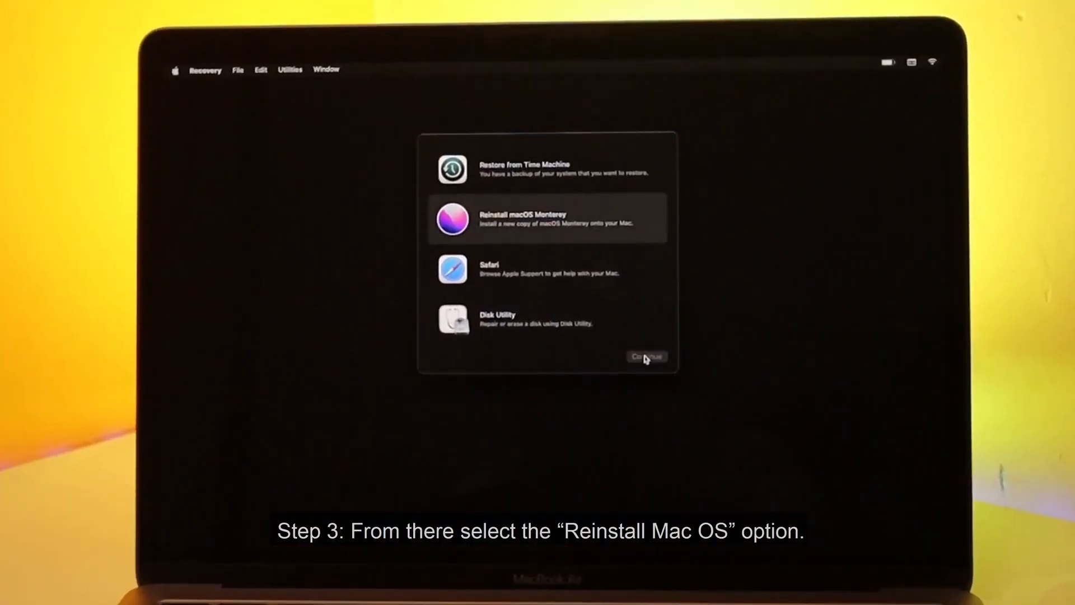
{"action": "left_click", "coordinate": [645, 357]}
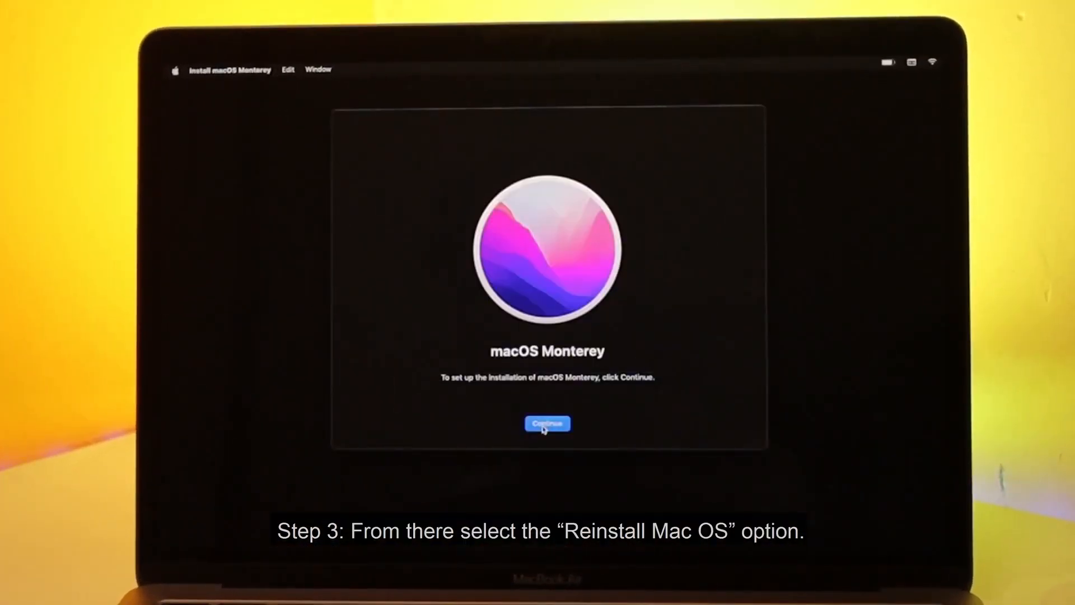
{"action": "left_click", "coordinate": [547, 423]}
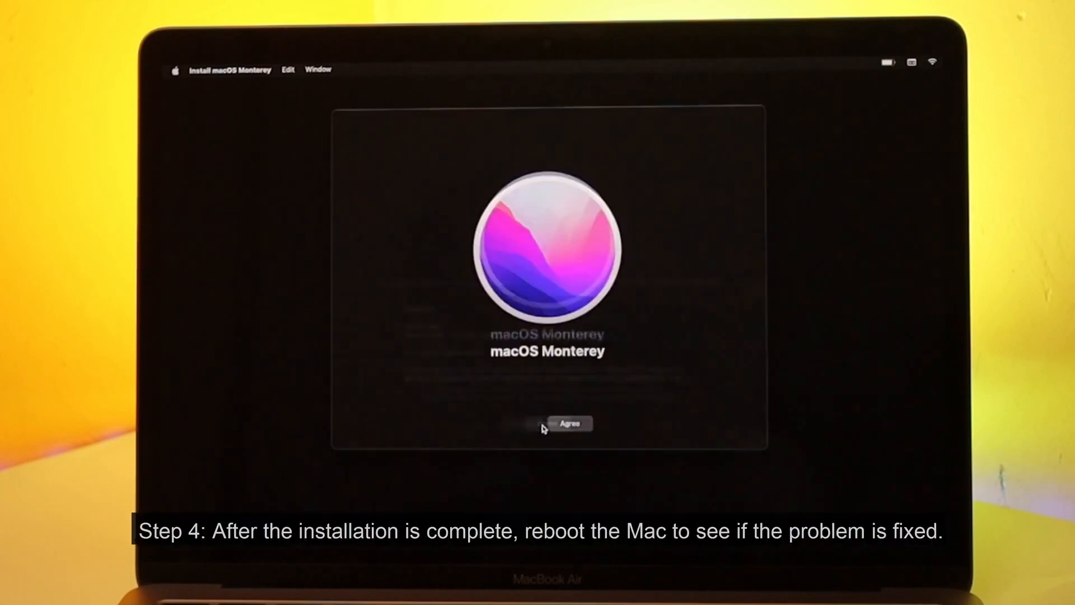
{"action": "left_click", "coordinate": [569, 423]}
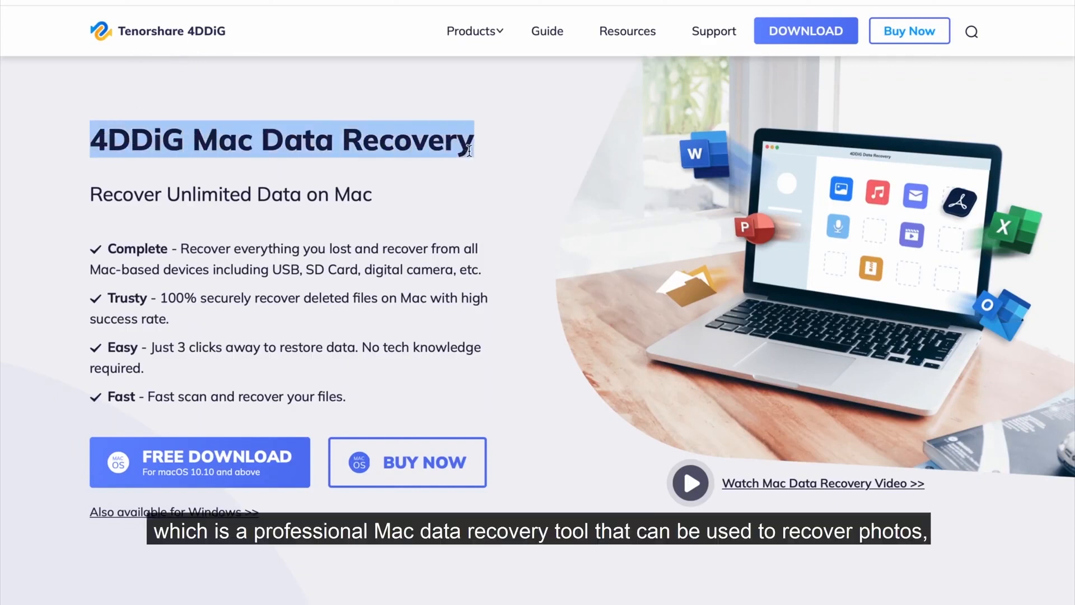
- Scroll the 4DDiG product page and download the free Mac version
{"action": "scroll", "scroll_direction": "down", "scroll_amount": 3}
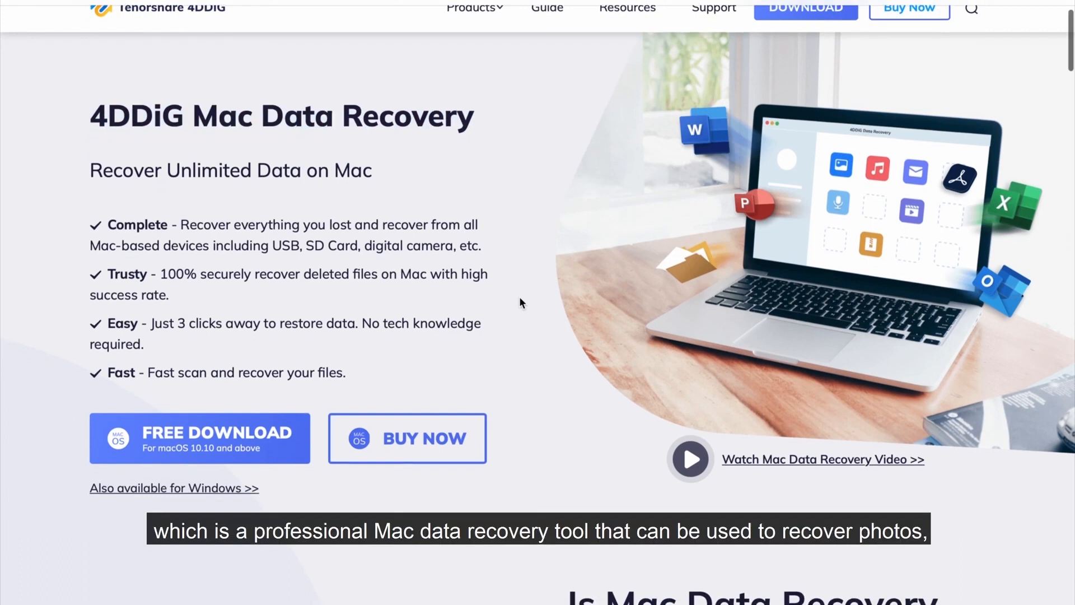
{"action": "scroll", "scroll_direction": "down", "scroll_amount": 3}
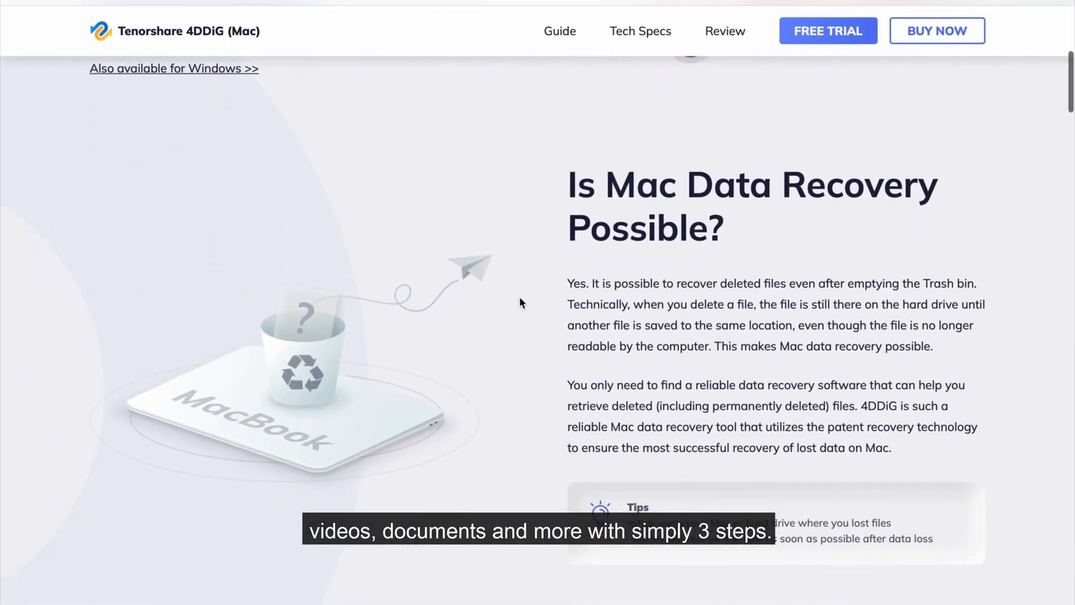
{"action": "scroll", "scroll_direction": "down", "scroll_amount": 3}
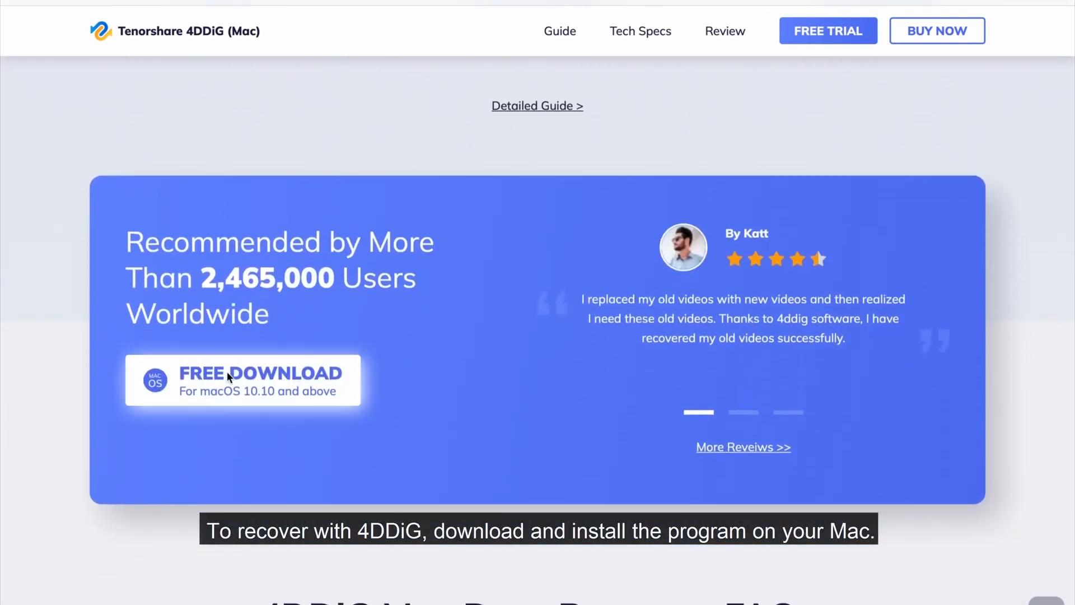
{"action": "left_click", "coordinate": [242, 380]}
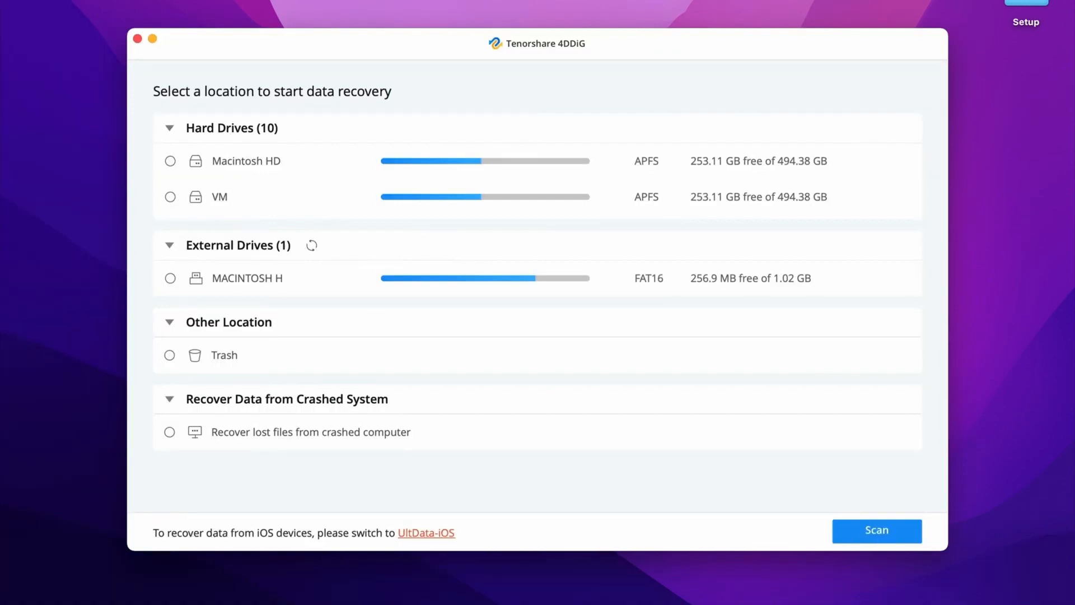
- Scan Macintosh HD, select #JI_0153.JPG, and recover it to a chosen location
{"action": "left_click", "coordinate": [169, 161]}
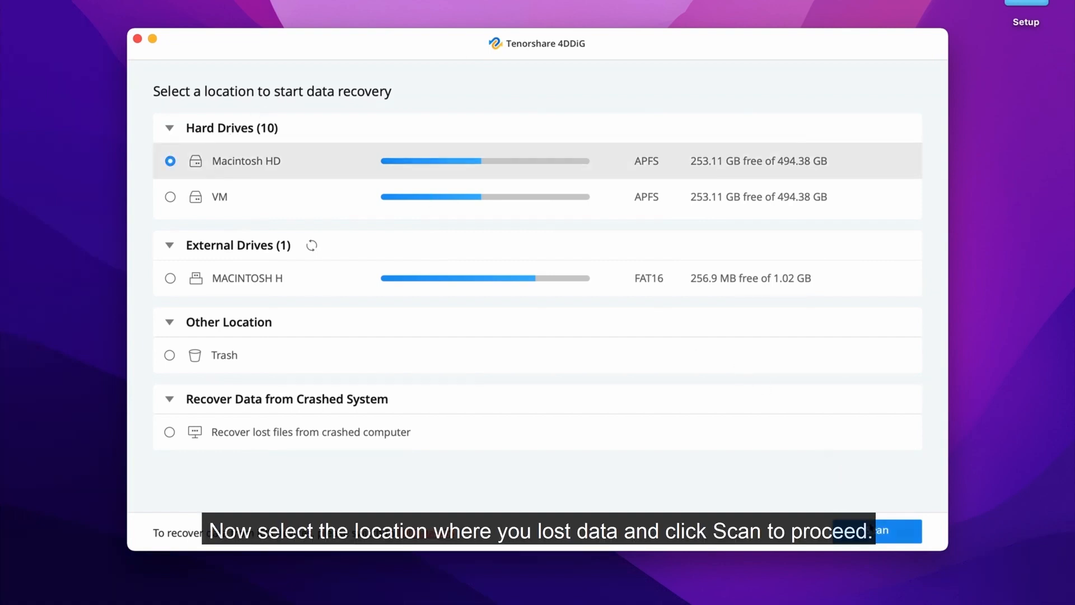
{"action": "left_click", "coordinate": [884, 530]}
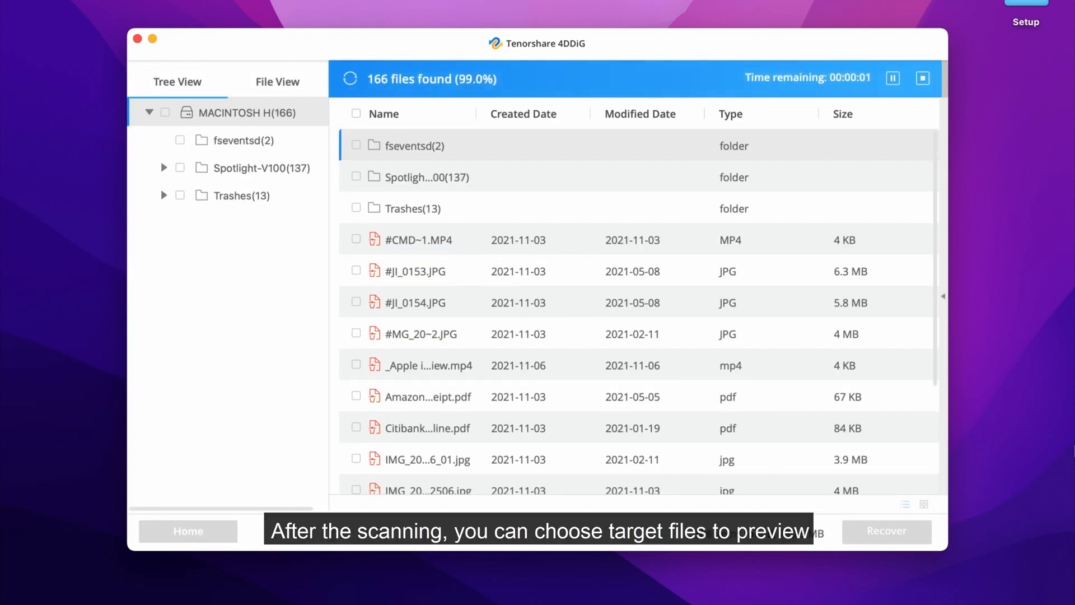
{"action": "left_click", "coordinate": [356, 269]}
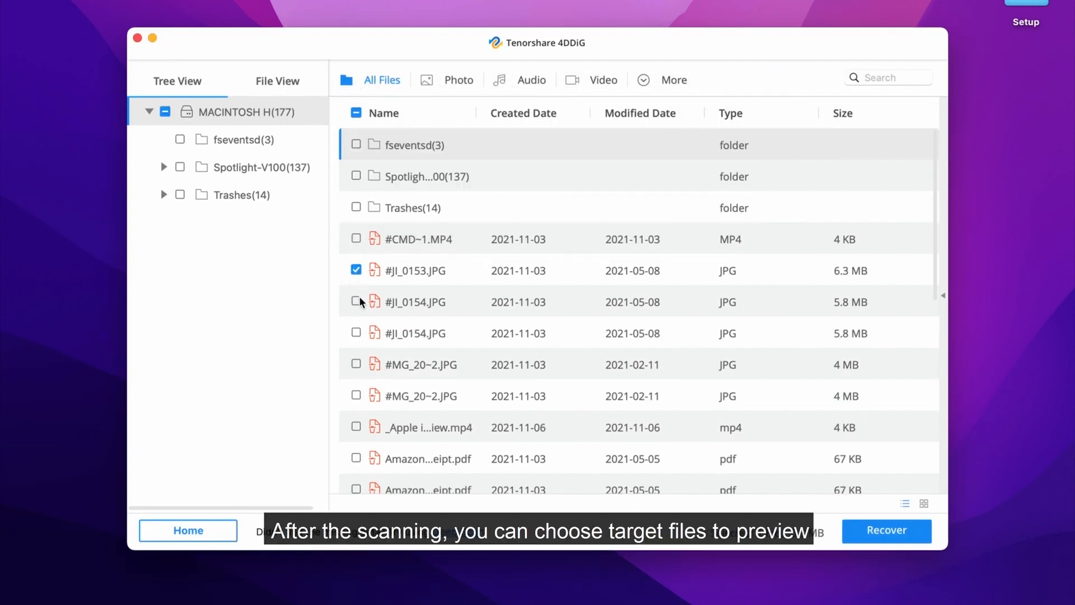
{"action": "left_click", "coordinate": [886, 530]}
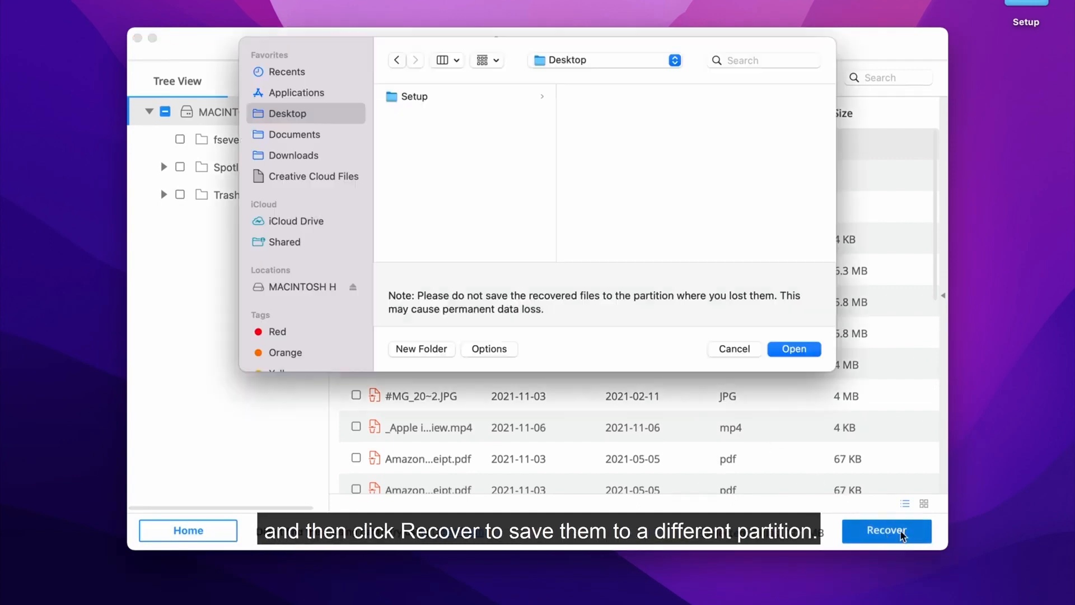
{"action": "left_click", "coordinate": [793, 349]}
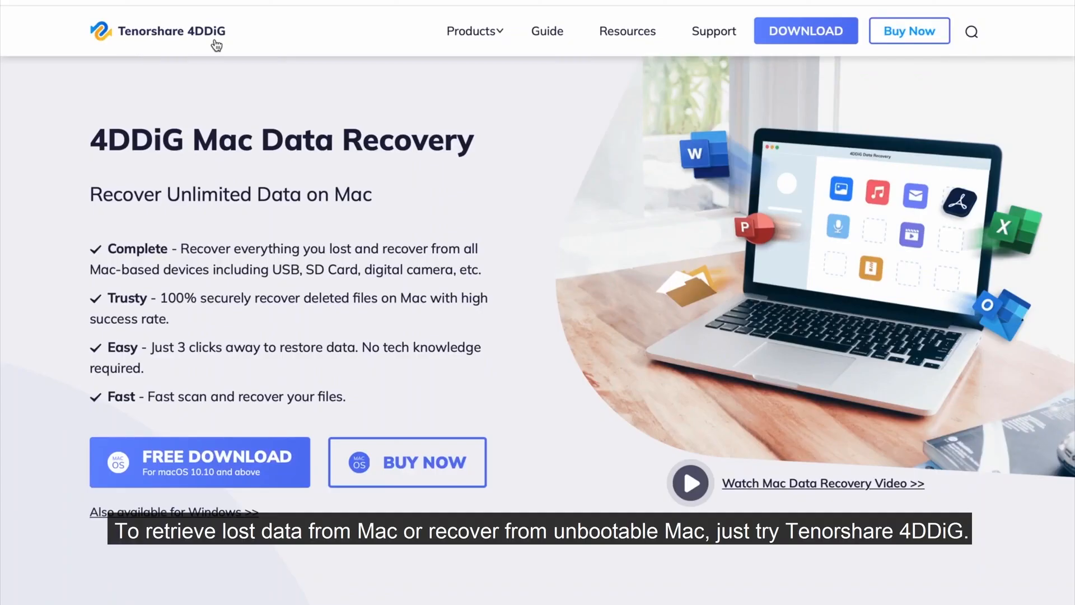
{"action": "left_click_drag", "start_coordinate": [92, 140], "coordinate": [350, 140]}
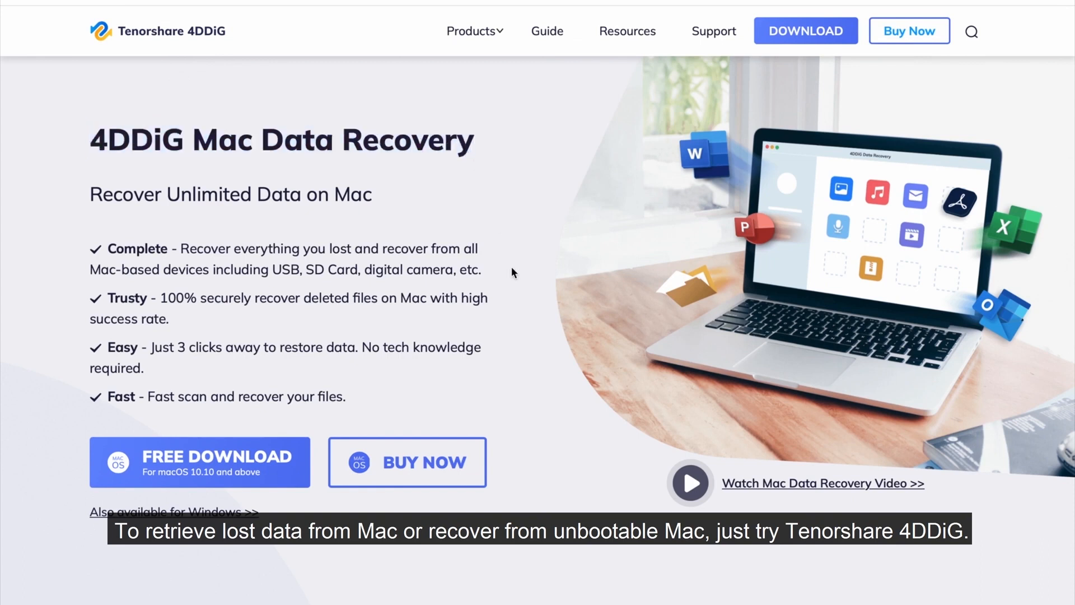
{"action": "scroll", "scroll_direction": "down", "scroll_amount": 3}
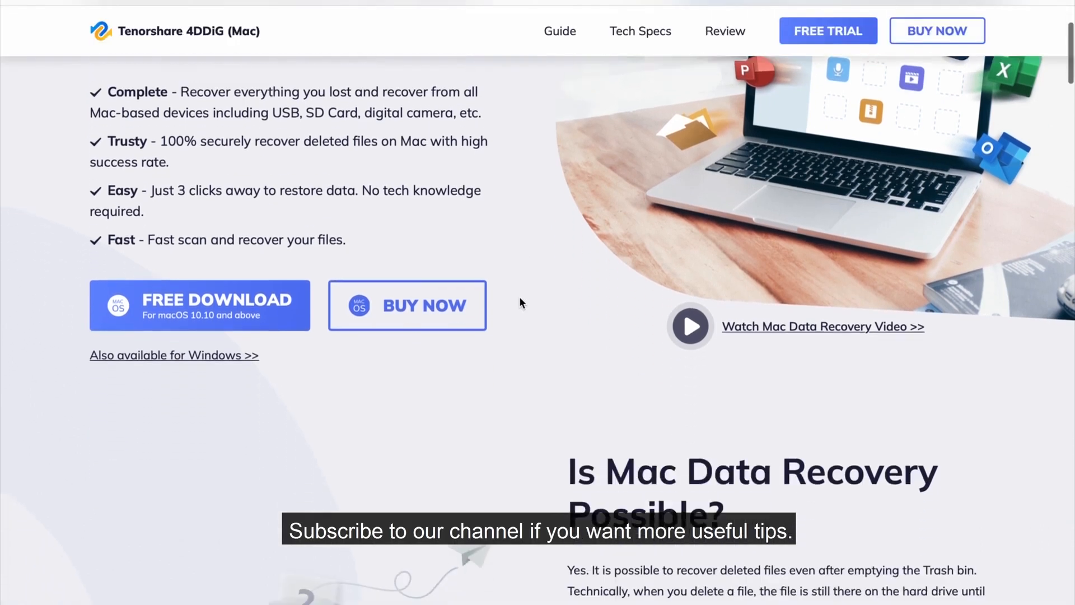